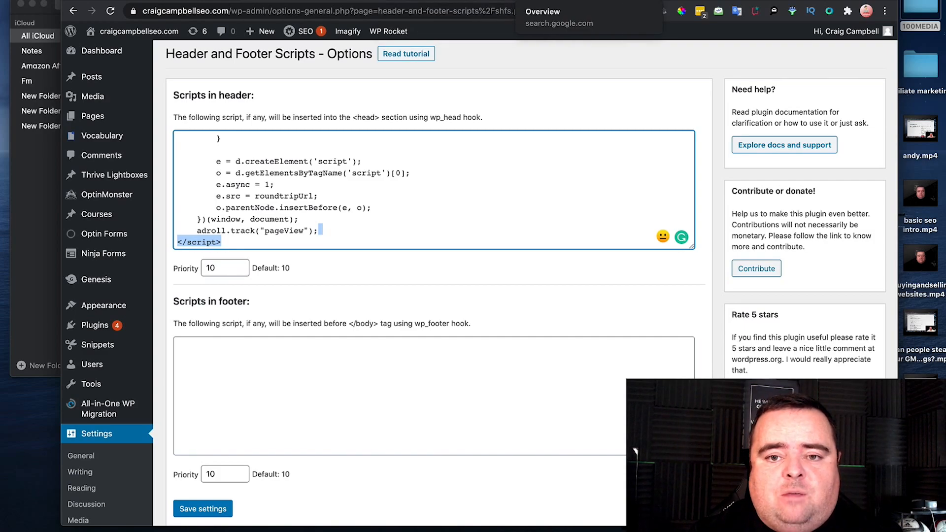
- Switch from the WordPress admin to the Search Console Overview for craigcampbellseo.com
{"action": "left_click", "coordinate": [542, 12]}
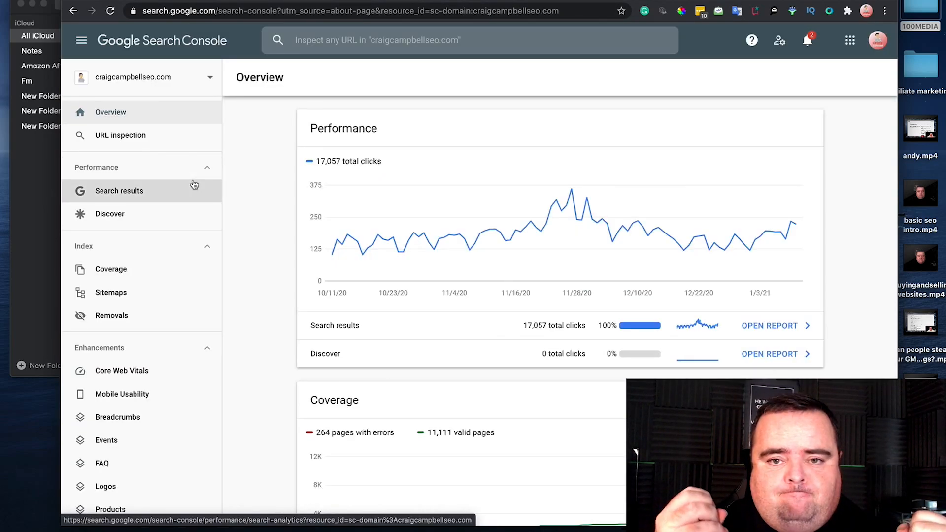
{"action": "mouse_move", "coordinate": [120, 135]}
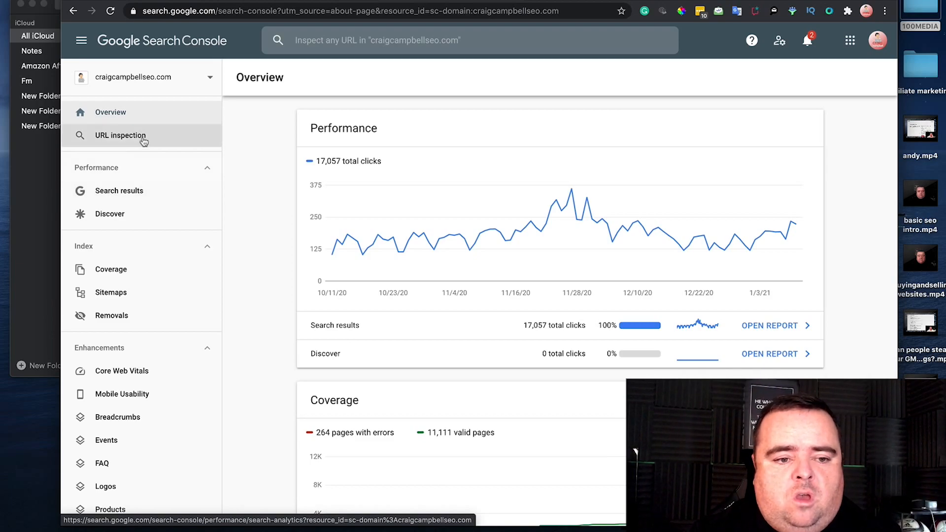
{"action": "mouse_move", "coordinate": [121, 135]}
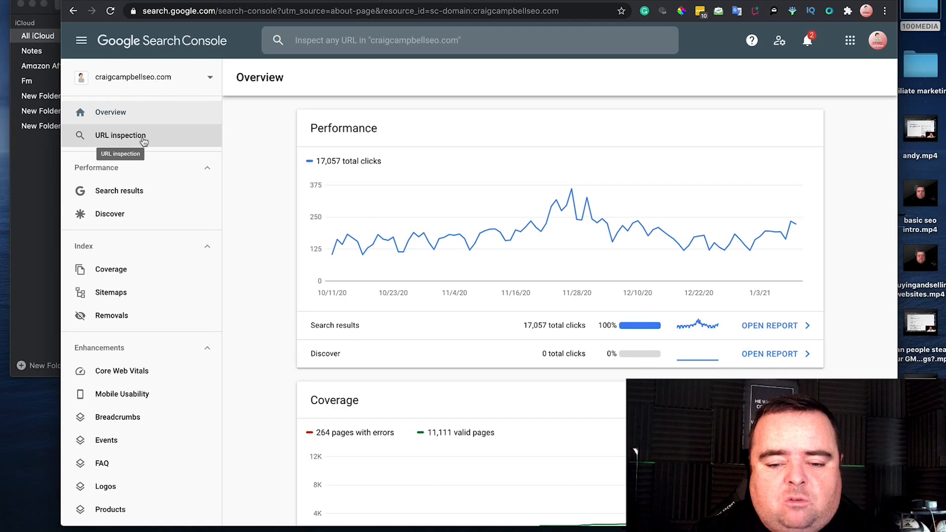
{"action": "mouse_move", "coordinate": [137, 131]}
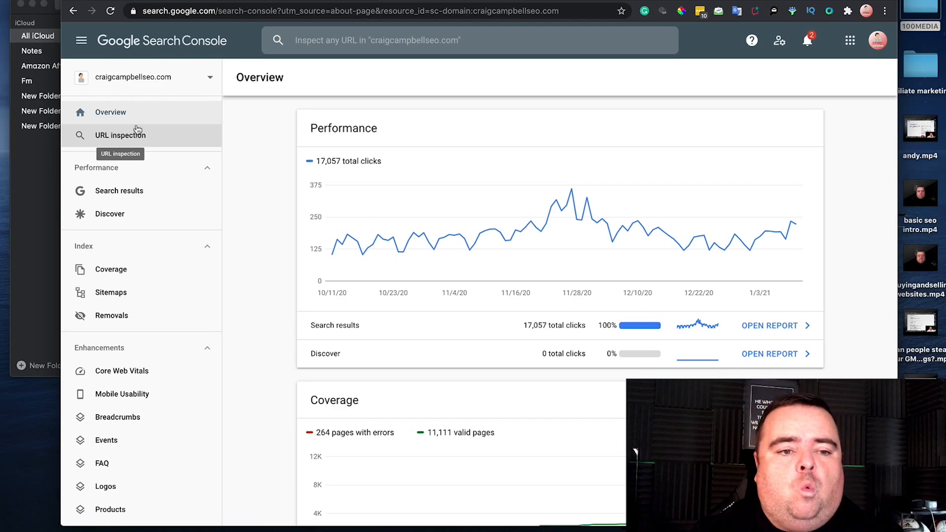
{"action": "mouse_move", "coordinate": [862, 372]}
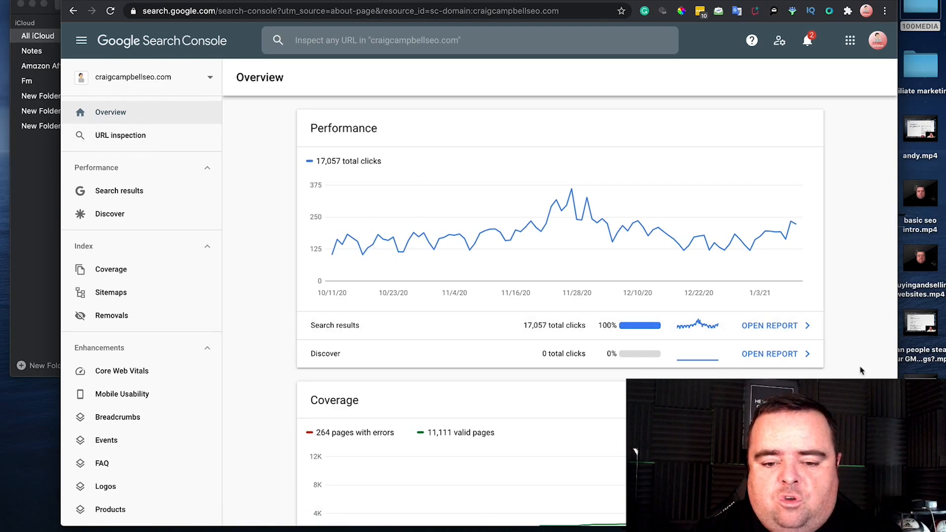
- Scroll the Overview down to the Coverage and Enhancements summaries
{"action": "scroll", "scroll_direction": "down", "scroll_amount": 3}
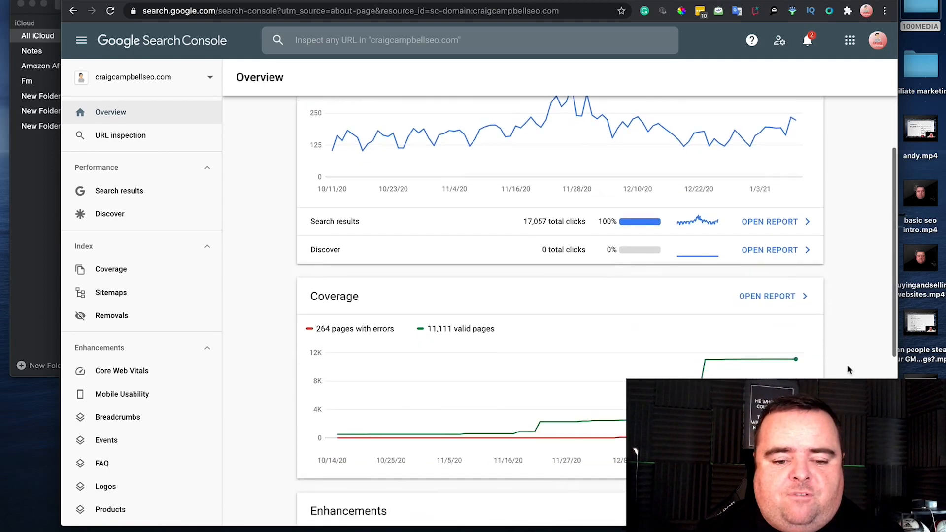
{"action": "scroll", "scroll_direction": "down", "scroll_amount": 3}
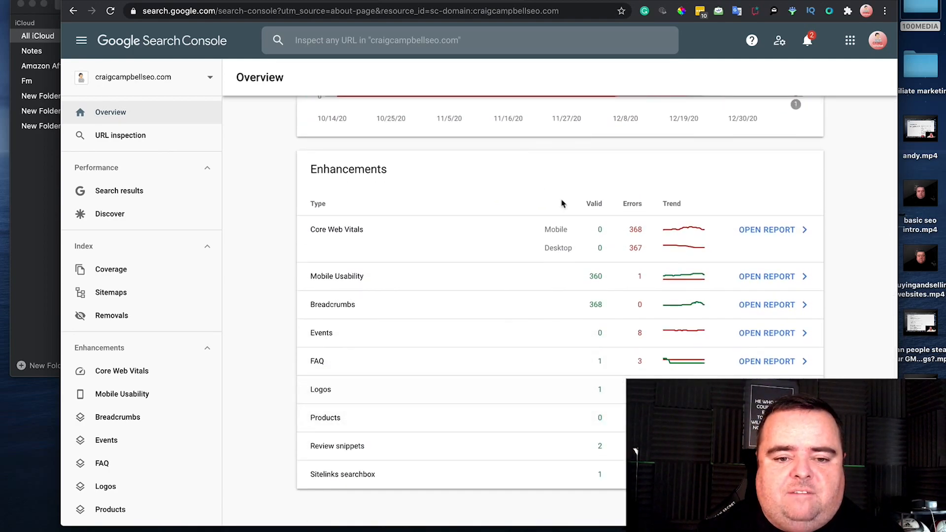
{"action": "mouse_move", "coordinate": [635, 235]}
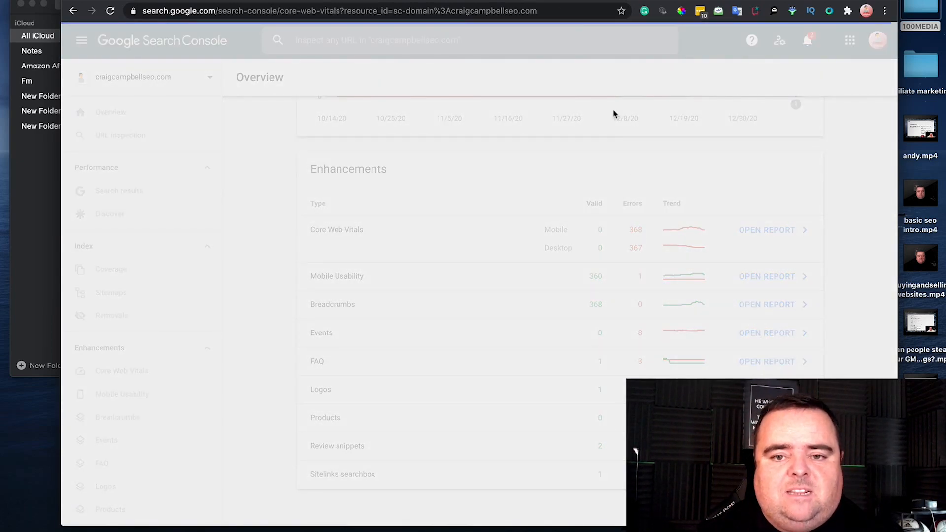
- View the Core Web Vitals report, then go back to the Overview page
{"action": "left_click", "coordinate": [121, 370]}
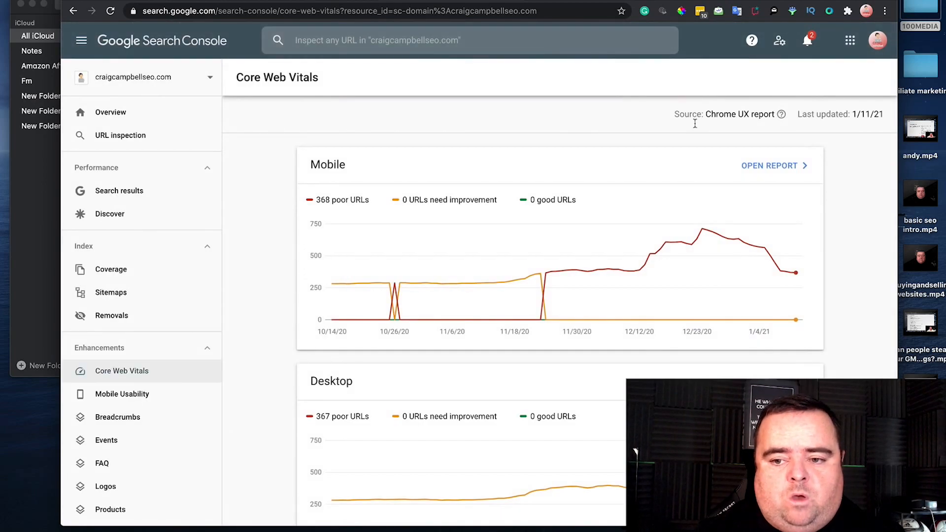
{"action": "mouse_move", "coordinate": [716, 233]}
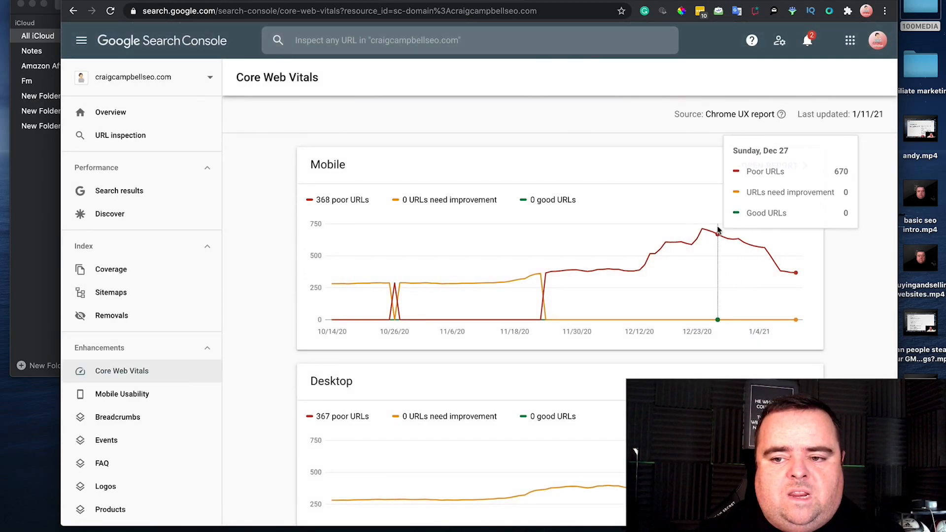
{"action": "mouse_move", "coordinate": [165, 60]}
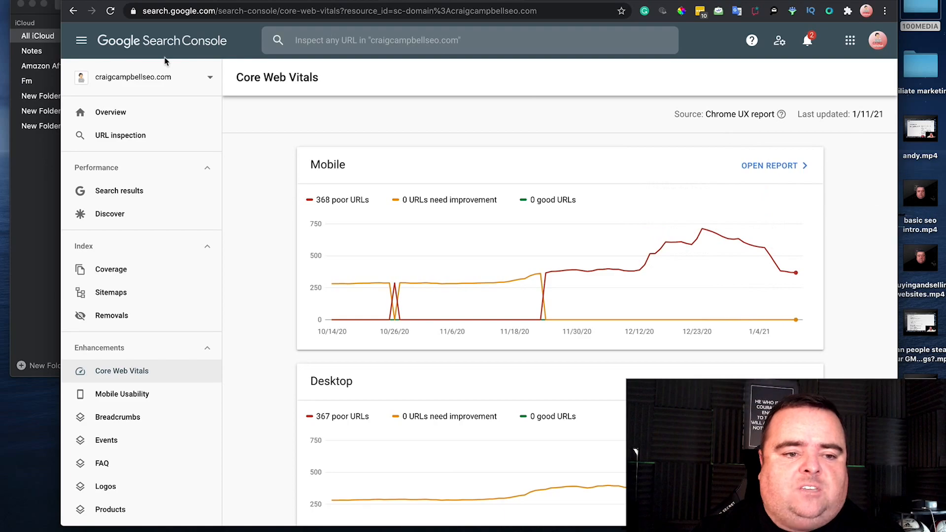
{"action": "left_click", "coordinate": [111, 112]}
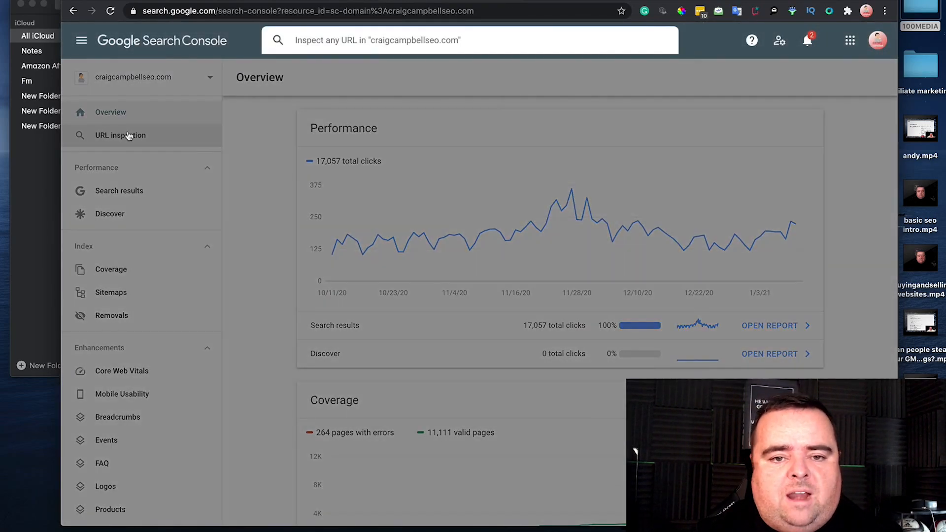
{"action": "mouse_move", "coordinate": [127, 144]}
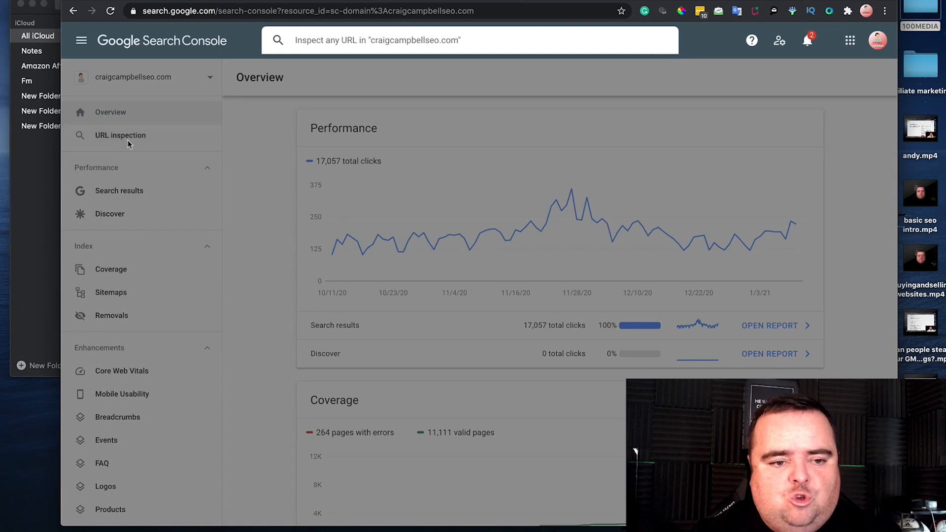
- Review the Search results performance report, then the Discover report showing 0 clicks and 1 impression
{"action": "left_click", "coordinate": [120, 190]}
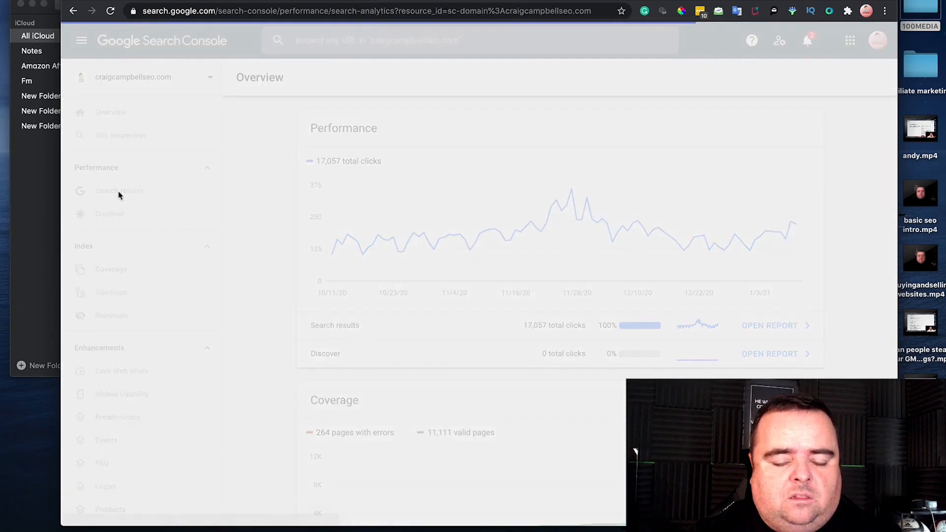
{"action": "left_click", "coordinate": [119, 191]}
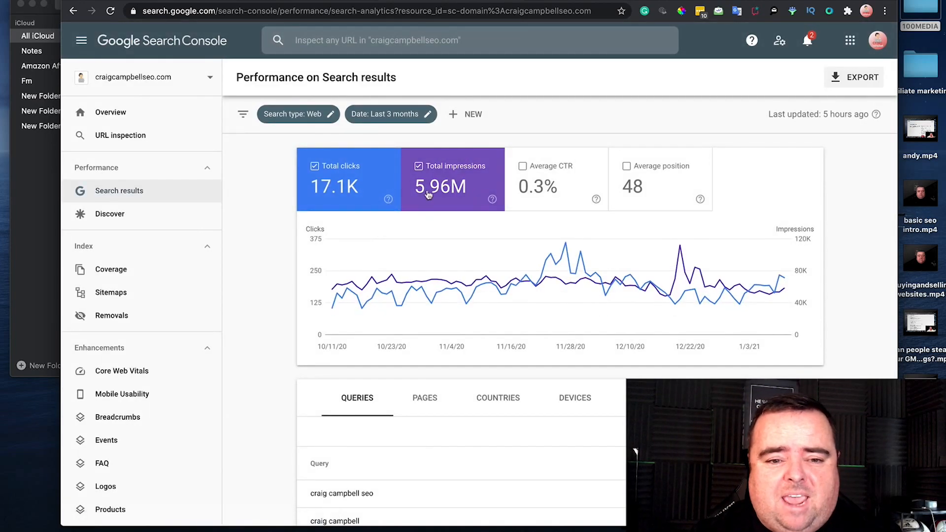
{"action": "mouse_move", "coordinate": [651, 207]}
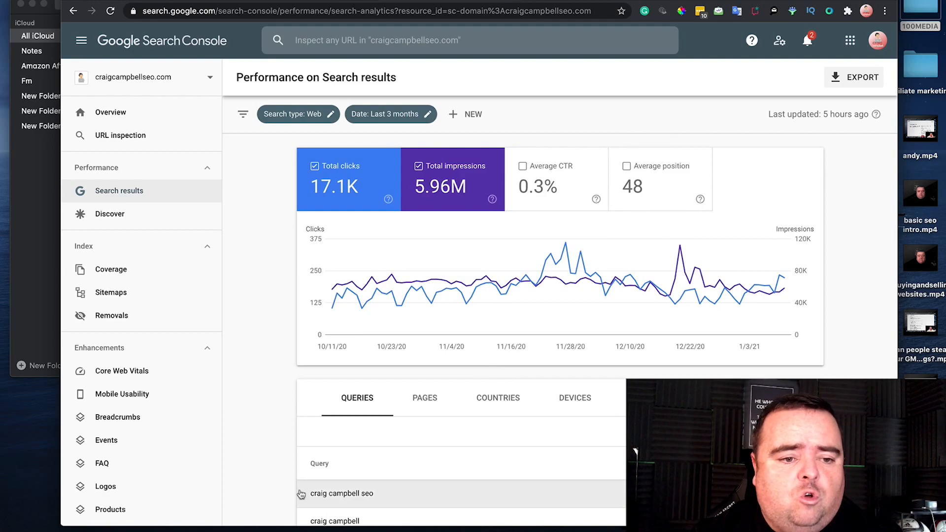
{"action": "left_click", "coordinate": [109, 214]}
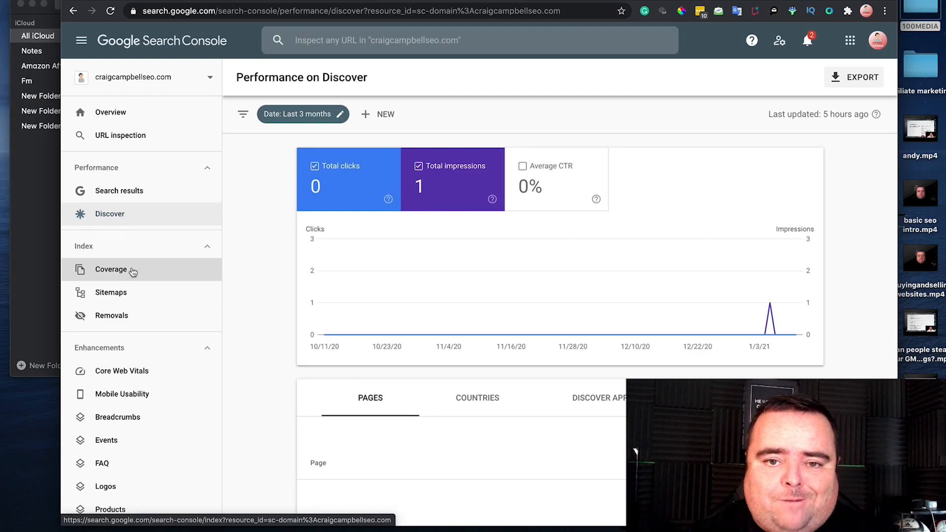
- Go through the Coverage and Sitemaps reports to the Removals page showing no requests
{"action": "left_click", "coordinate": [111, 269]}
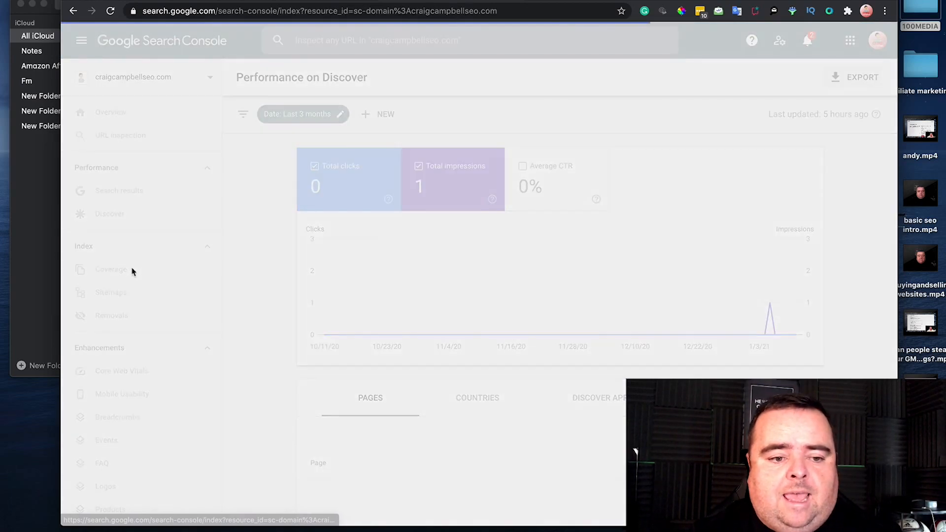
{"action": "left_click", "coordinate": [111, 269]}
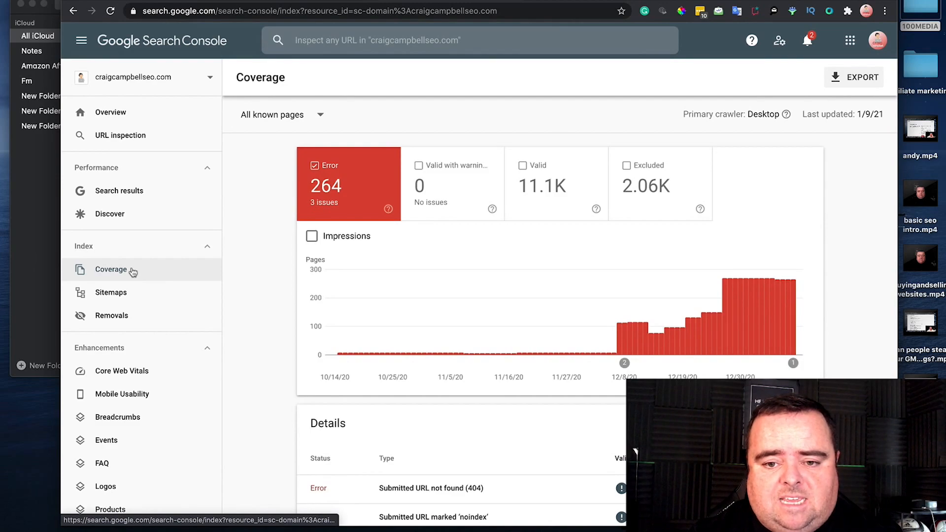
{"action": "mouse_move", "coordinate": [364, 207]}
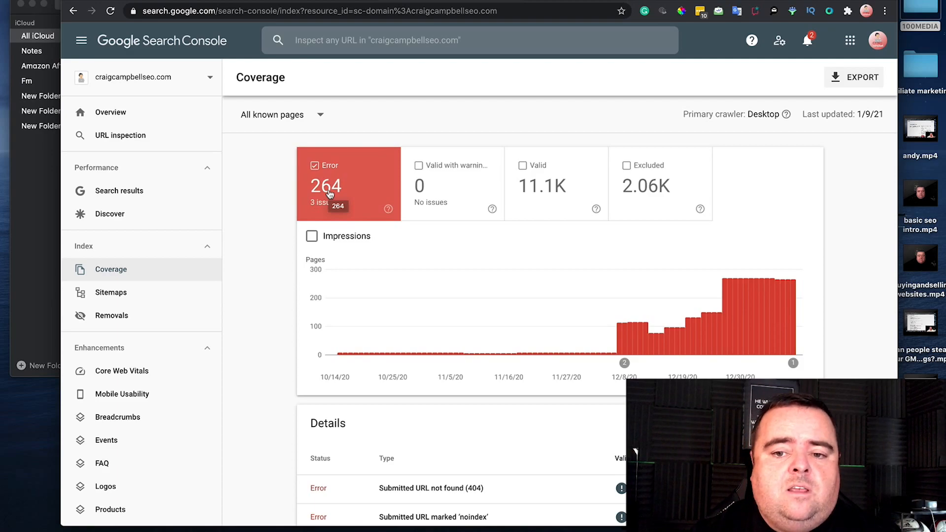
{"action": "mouse_move", "coordinate": [111, 268]}
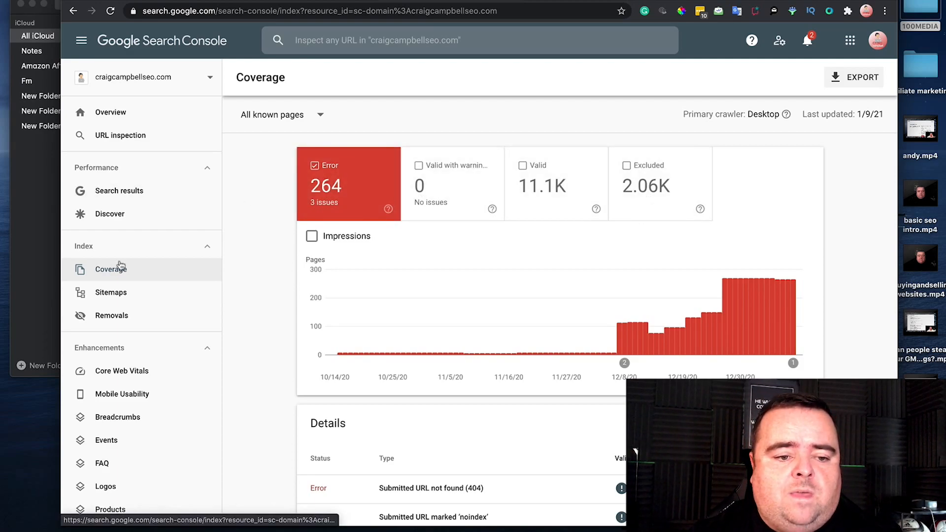
{"action": "left_click", "coordinate": [110, 291]}
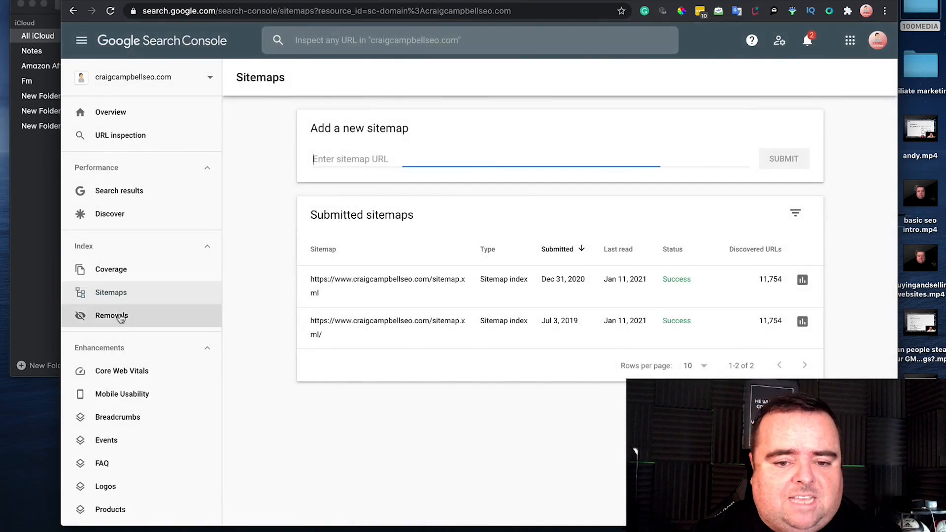
{"action": "left_click", "coordinate": [111, 315]}
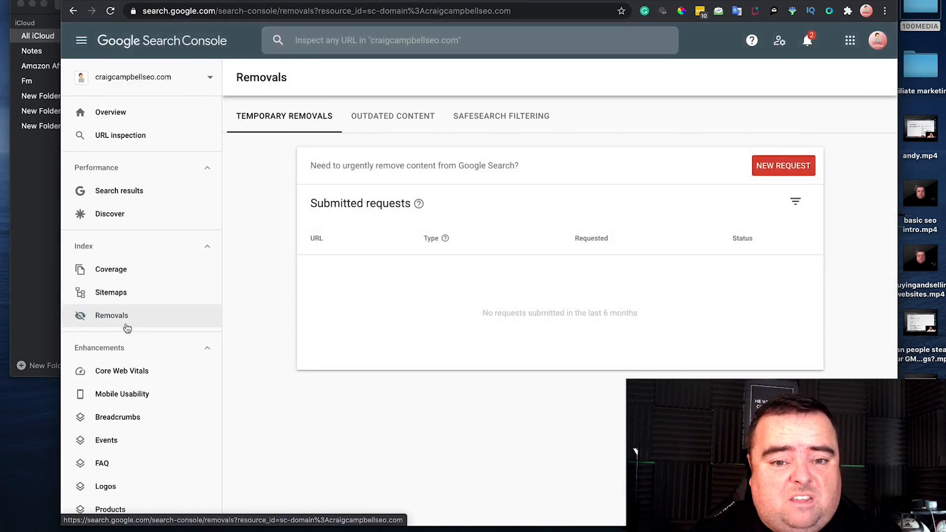
{"action": "mouse_move", "coordinate": [440, 119]}
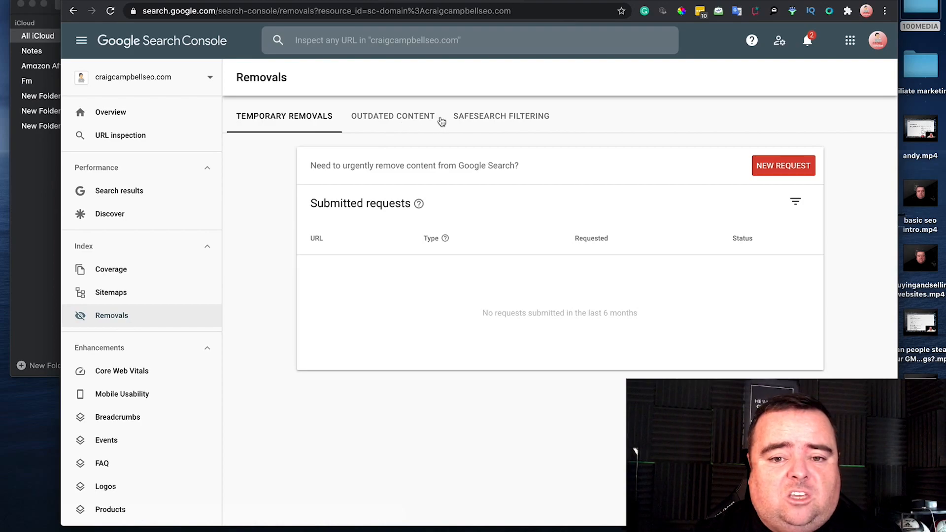
{"action": "mouse_move", "coordinate": [120, 371]}
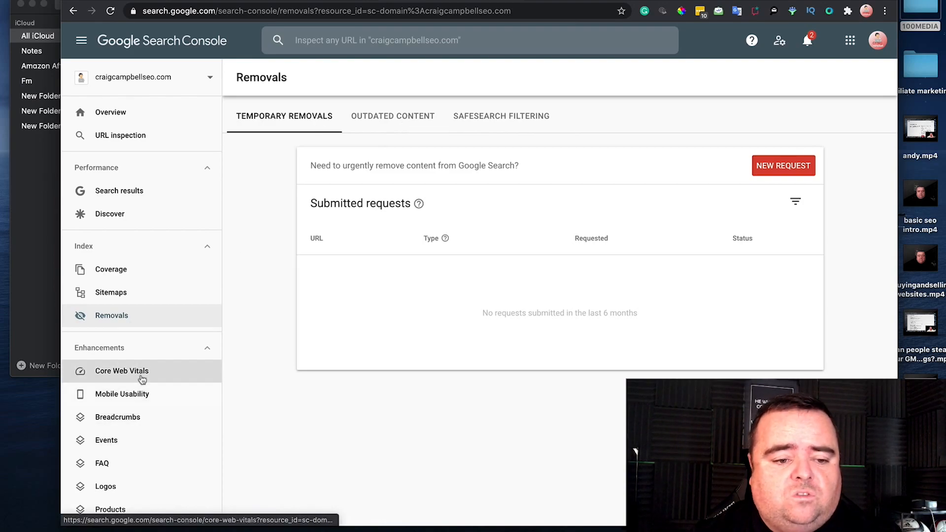
- Check the Core Web Vitals charts, then the Mobile Usability report with 1 error and 360 valid pages
{"action": "left_click", "coordinate": [120, 371]}
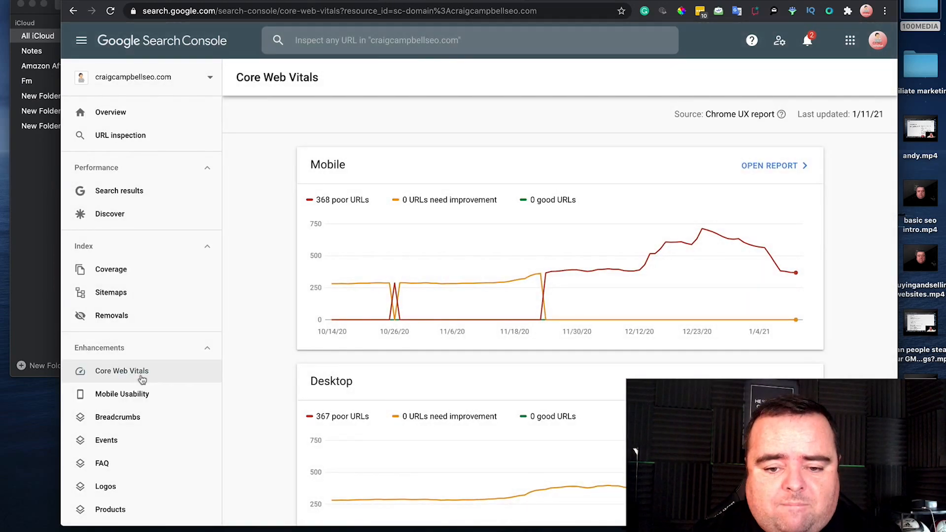
{"action": "mouse_move", "coordinate": [463, 317]}
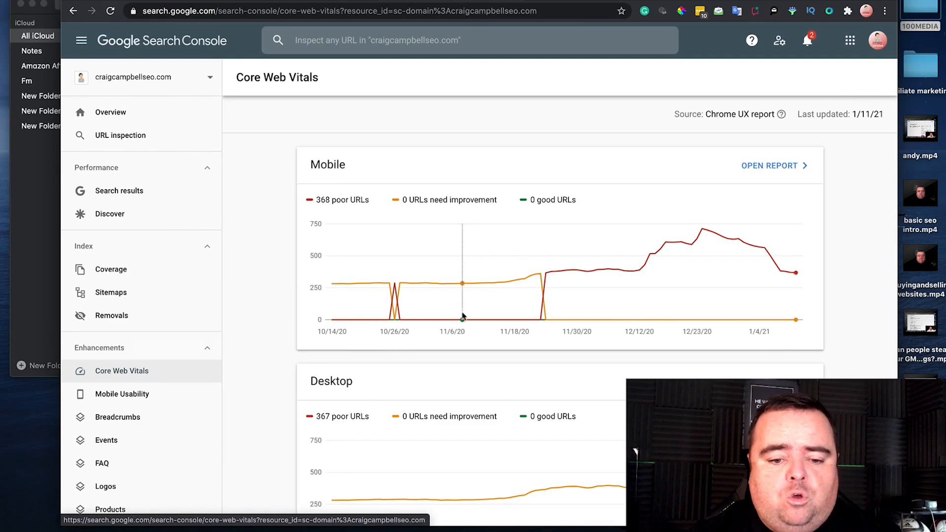
{"action": "mouse_move", "coordinate": [377, 264]}
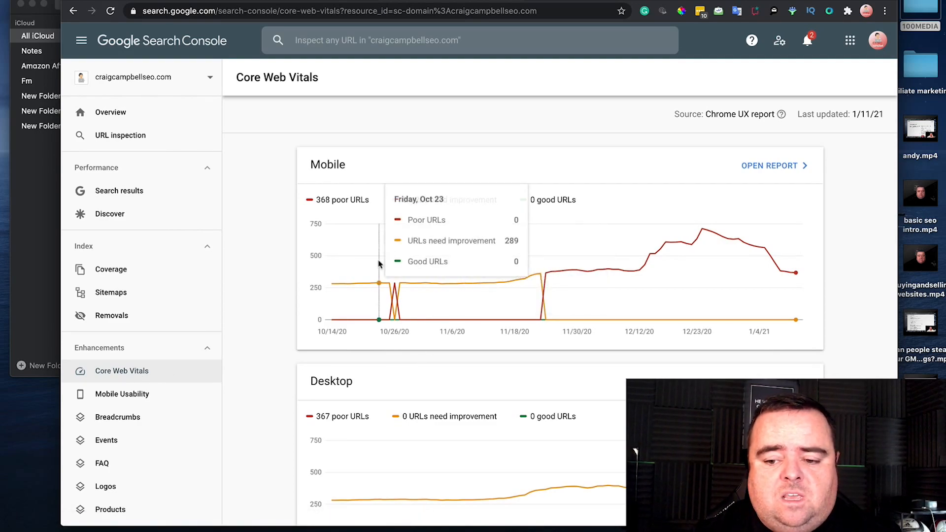
{"action": "mouse_move", "coordinate": [379, 264]}
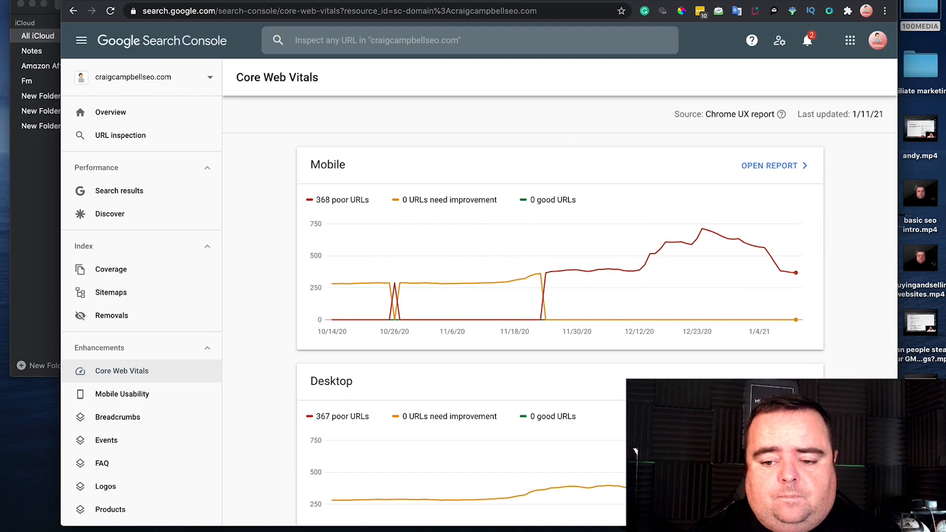
{"action": "mouse_move", "coordinate": [356, 286]}
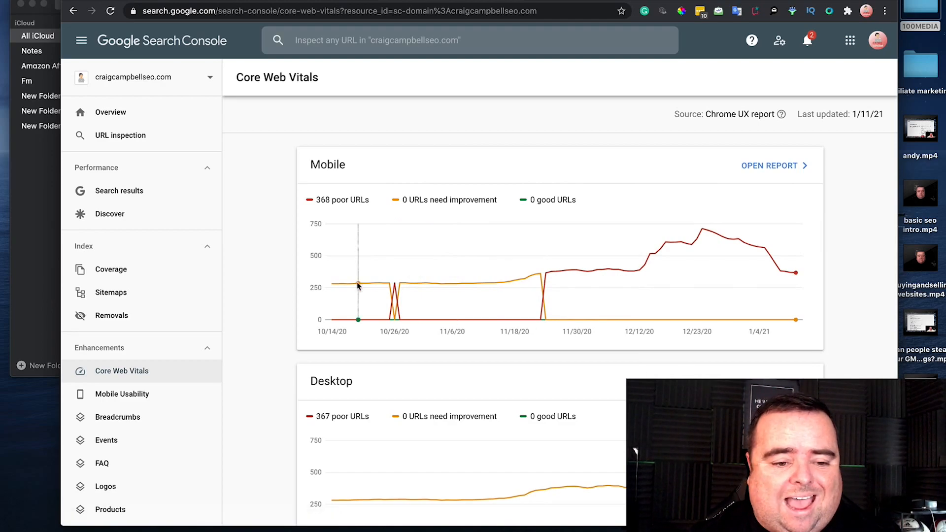
{"action": "left_click", "coordinate": [121, 395]}
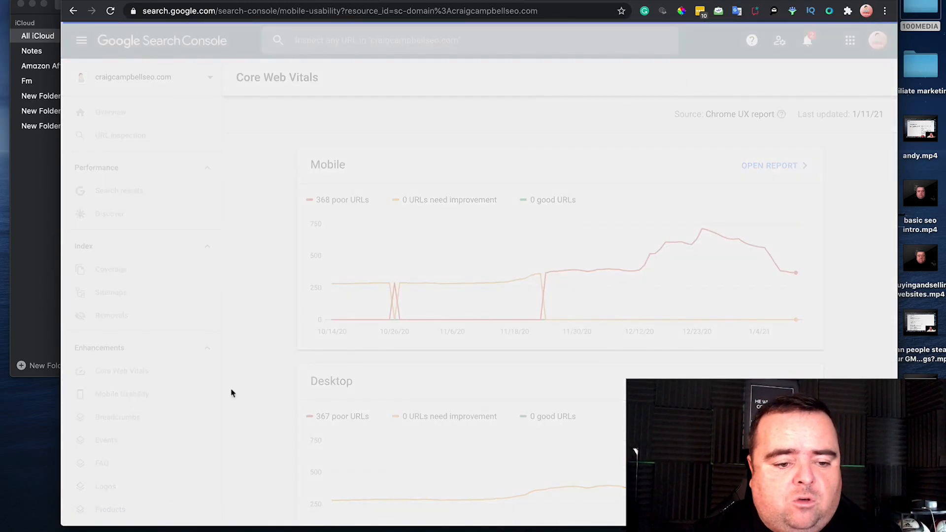
{"action": "left_click", "coordinate": [122, 393]}
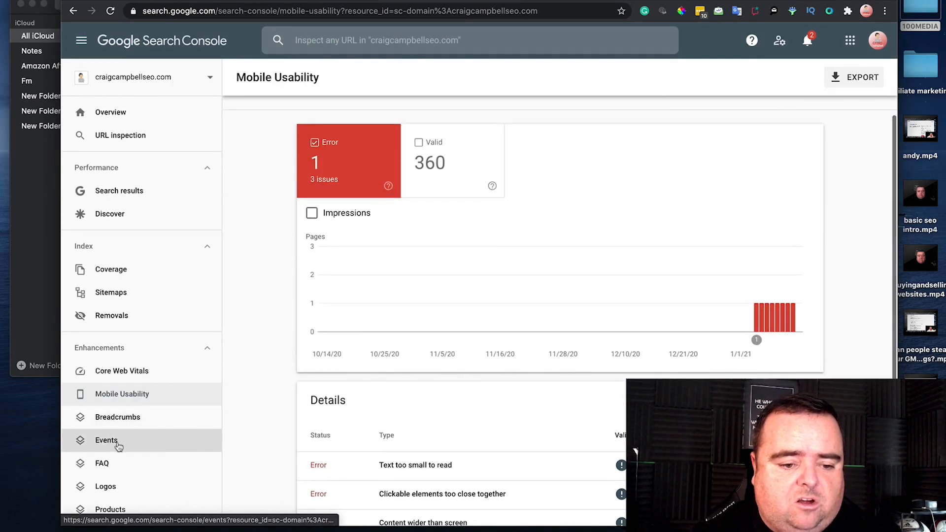
{"action": "scroll", "scroll_direction": "down", "scroll_amount": 3}
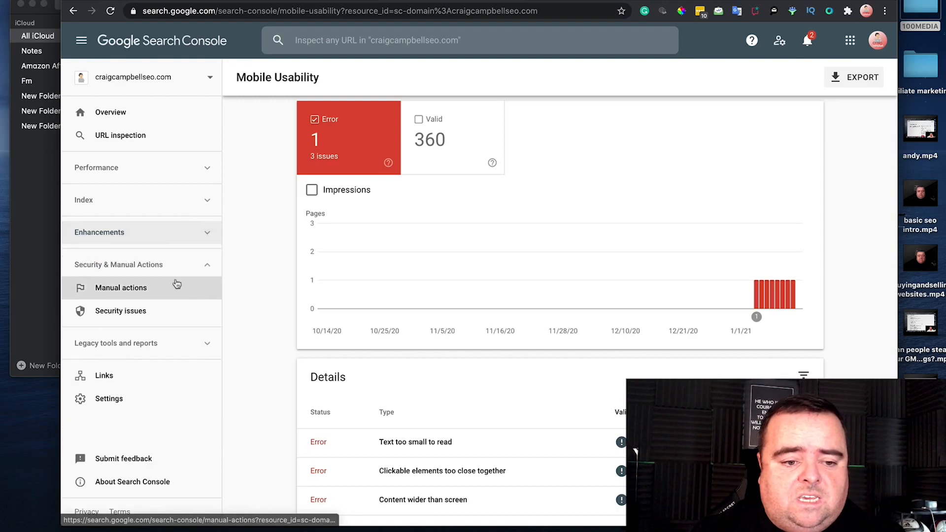
- Look through the Security issues, Manual actions and Links reports
{"action": "left_click", "coordinate": [120, 310]}
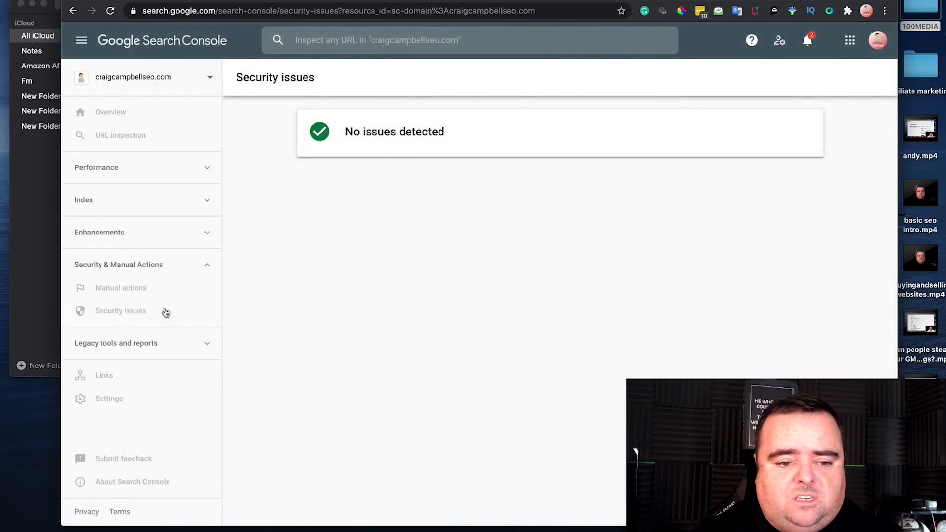
{"action": "left_click", "coordinate": [120, 287]}
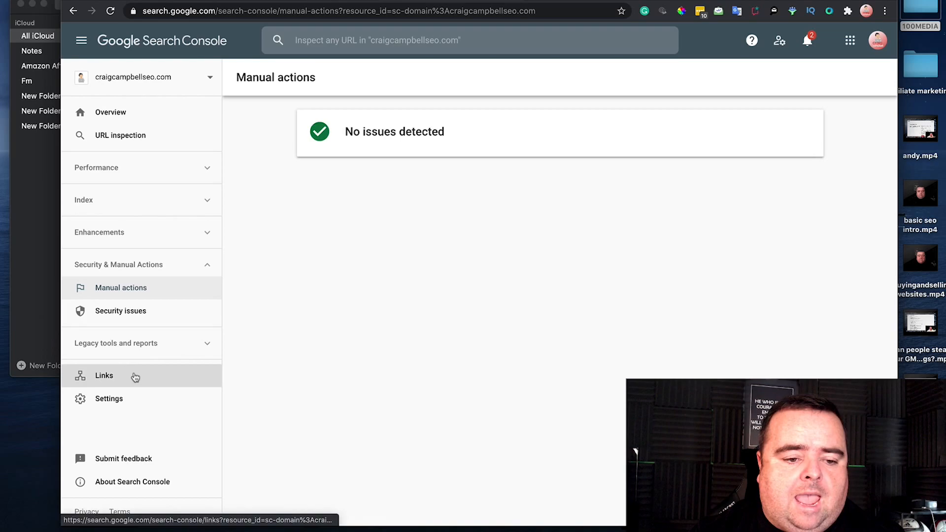
{"action": "left_click", "coordinate": [104, 375]}
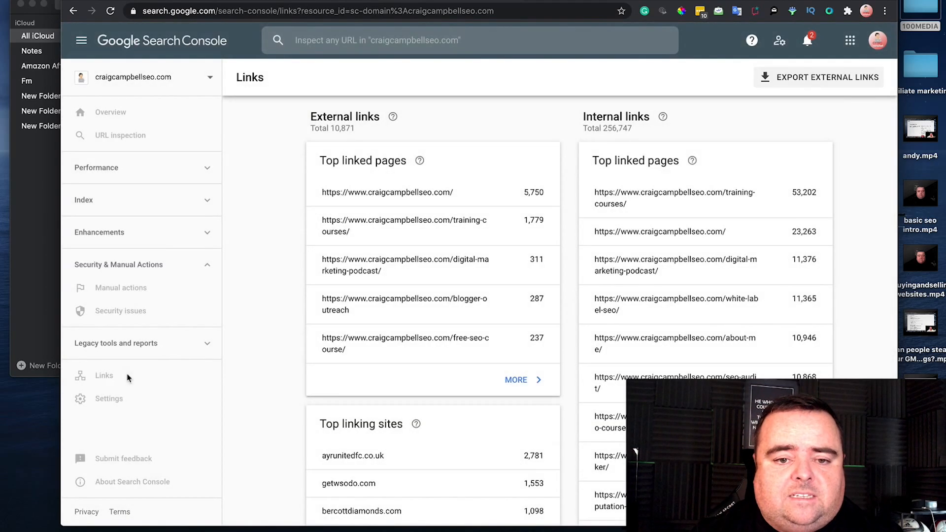
{"action": "mouse_move", "coordinate": [727, 200]}
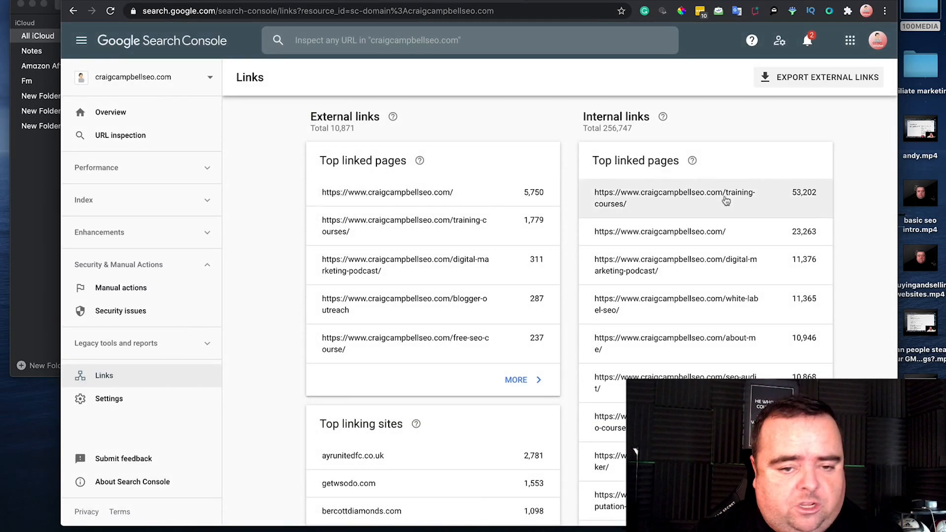
{"action": "mouse_move", "coordinate": [438, 453]}
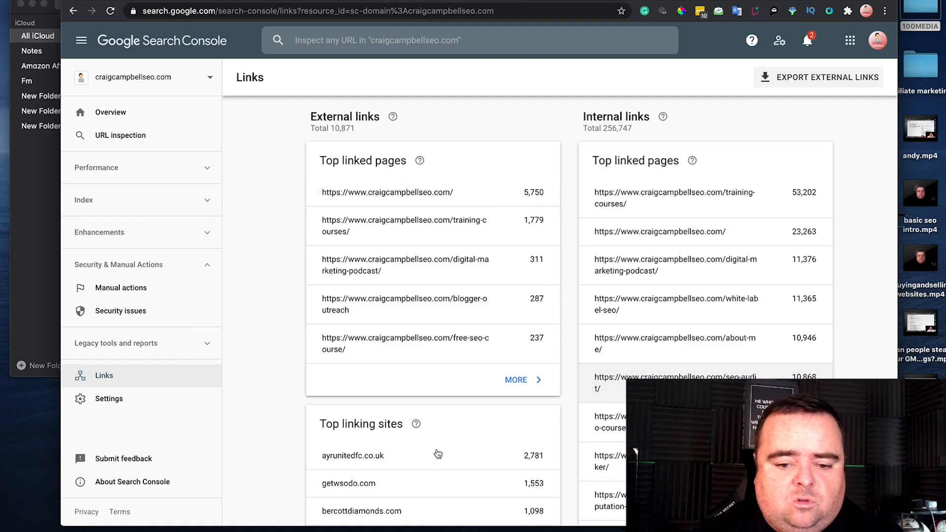
{"action": "mouse_move", "coordinate": [568, 426]}
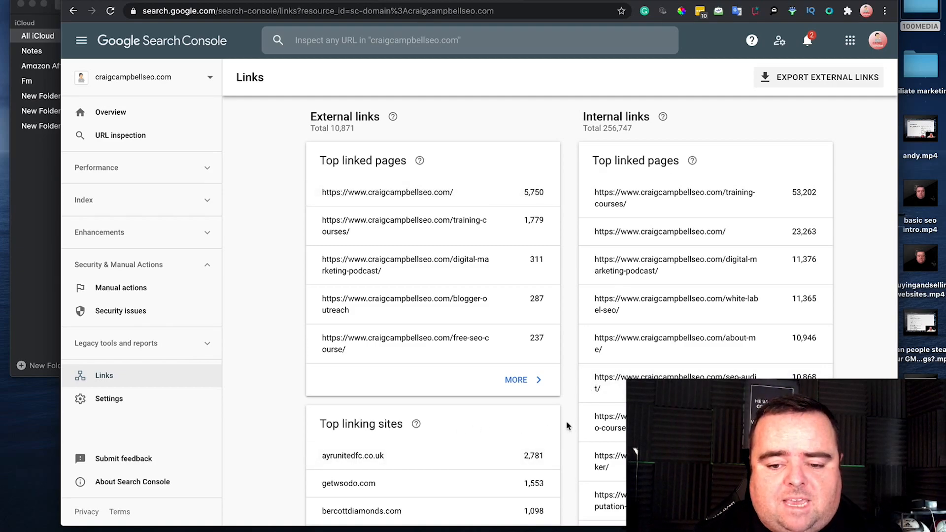
- Review the external and internal top linked pages, then return to the Overview page
{"action": "scroll", "scroll_direction": "down", "scroll_amount": 3}
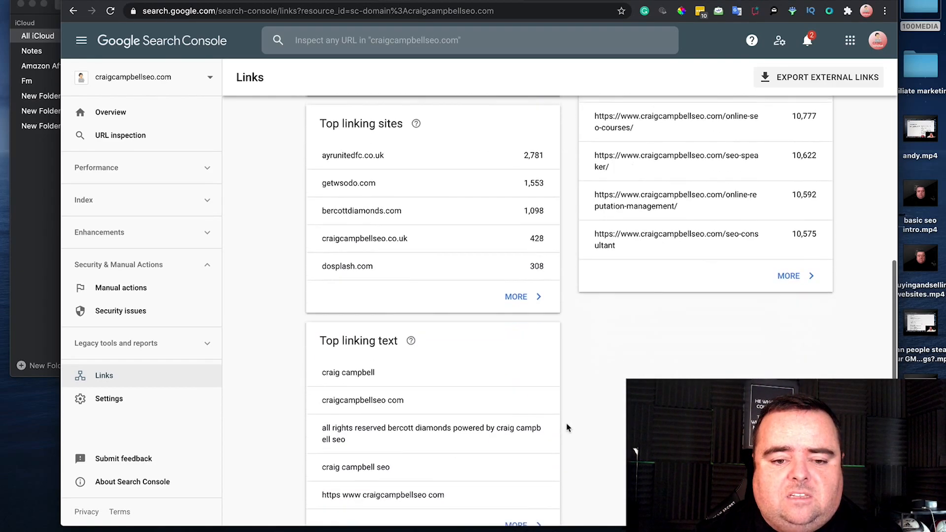
{"action": "scroll", "scroll_direction": "down", "scroll_amount": 3}
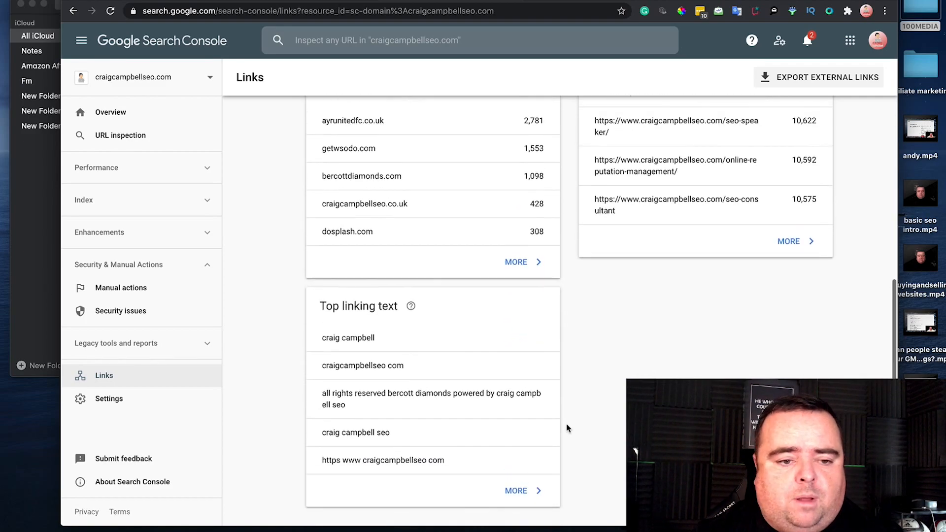
{"action": "scroll", "scroll_direction": "up", "scroll_amount": 3}
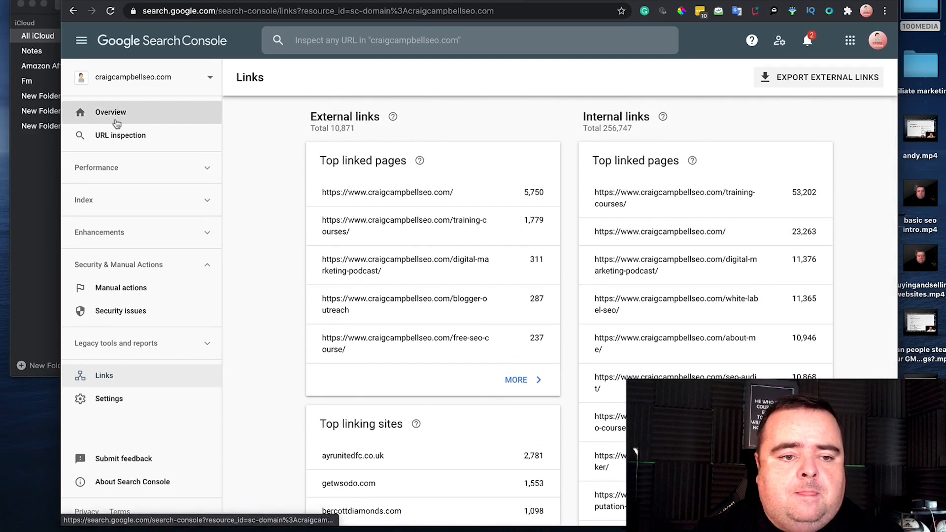
{"action": "left_click", "coordinate": [111, 113]}
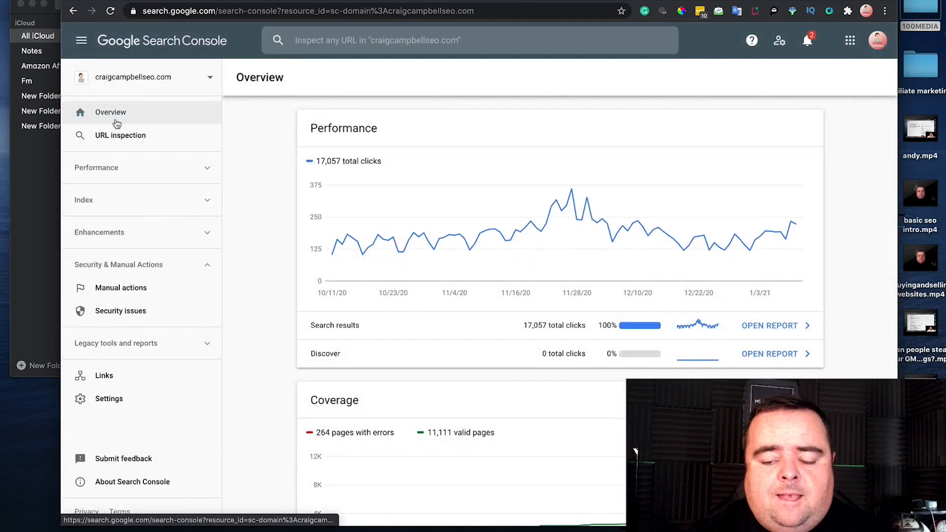